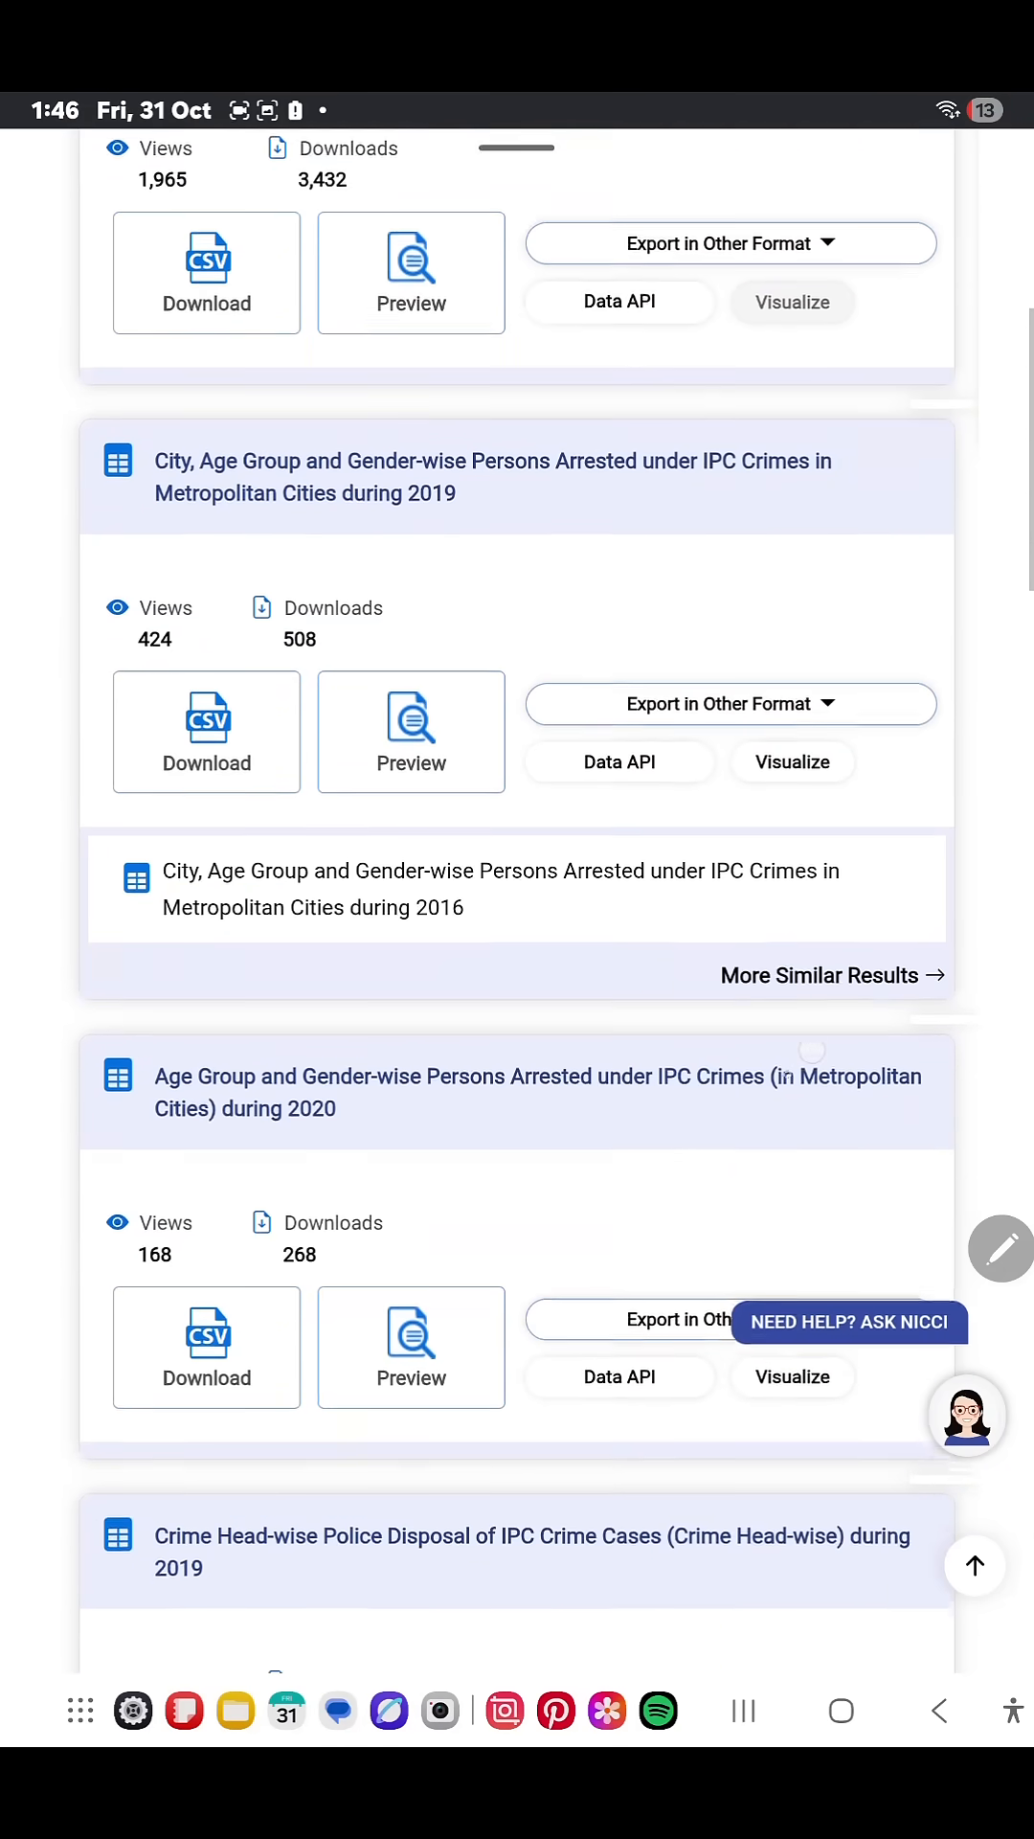
pyautogui.scroll(-3)
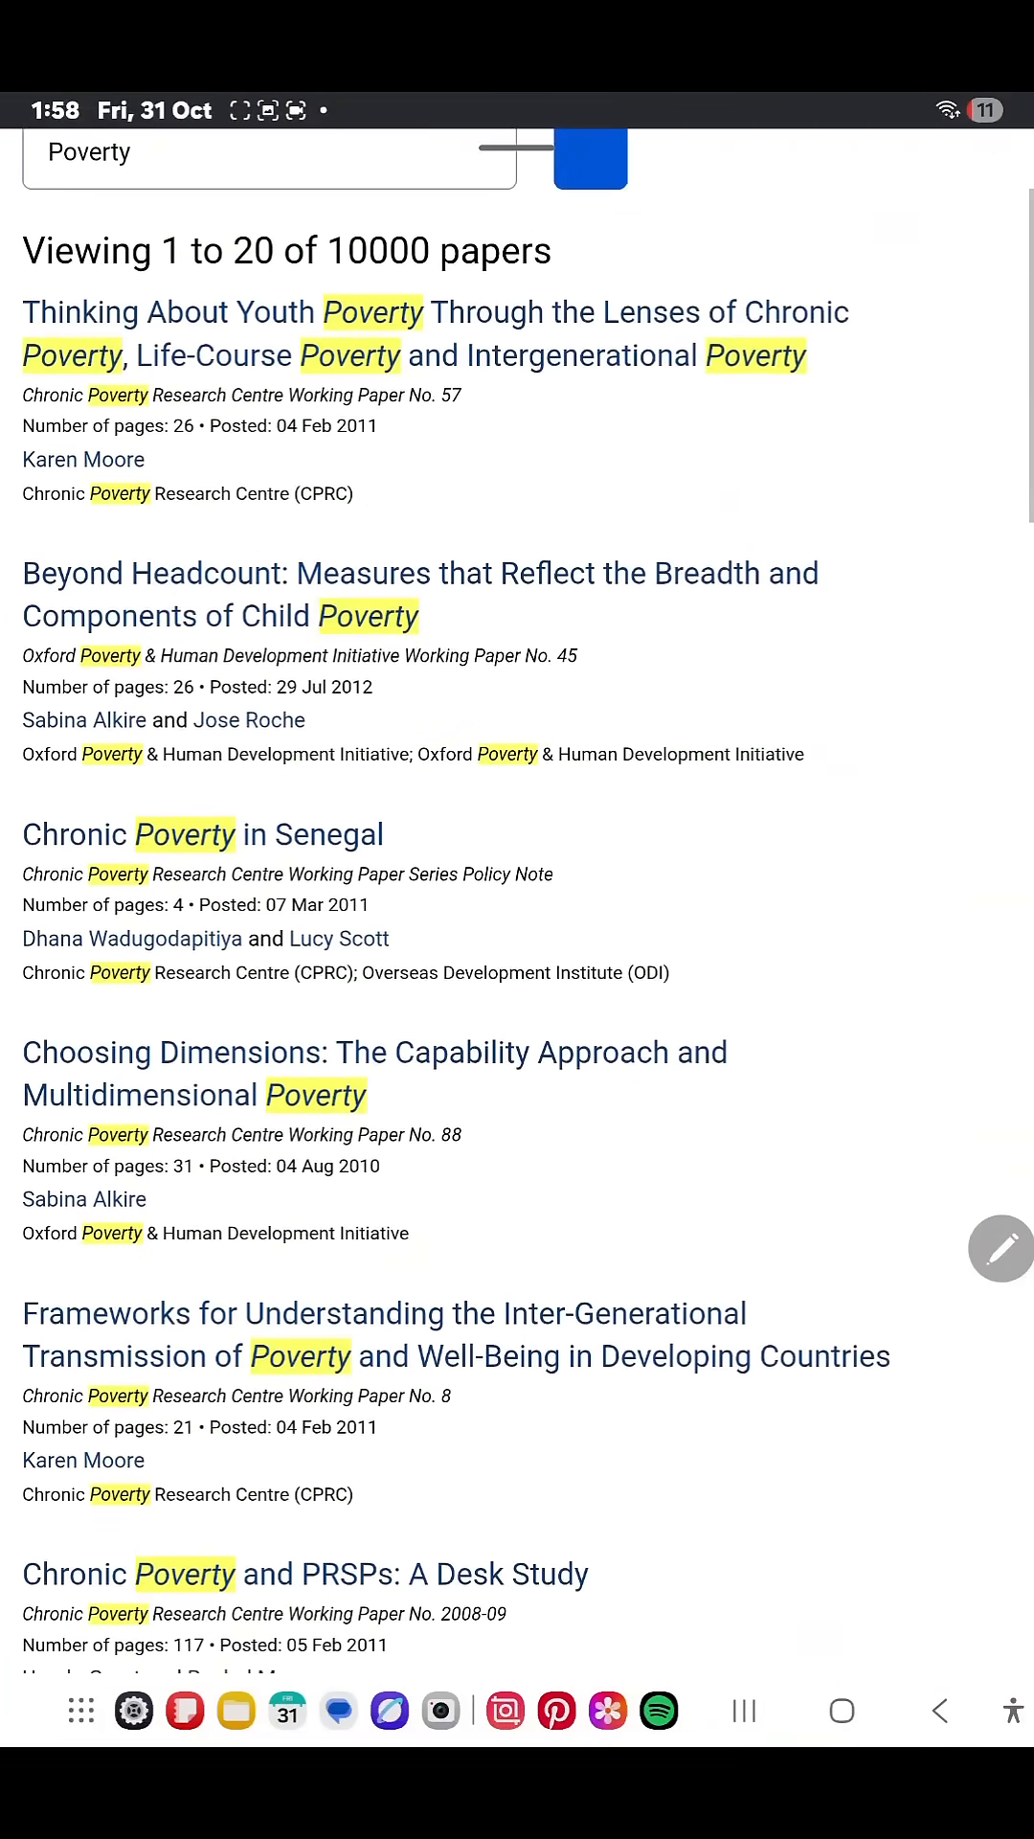
pyautogui.scroll(-3)
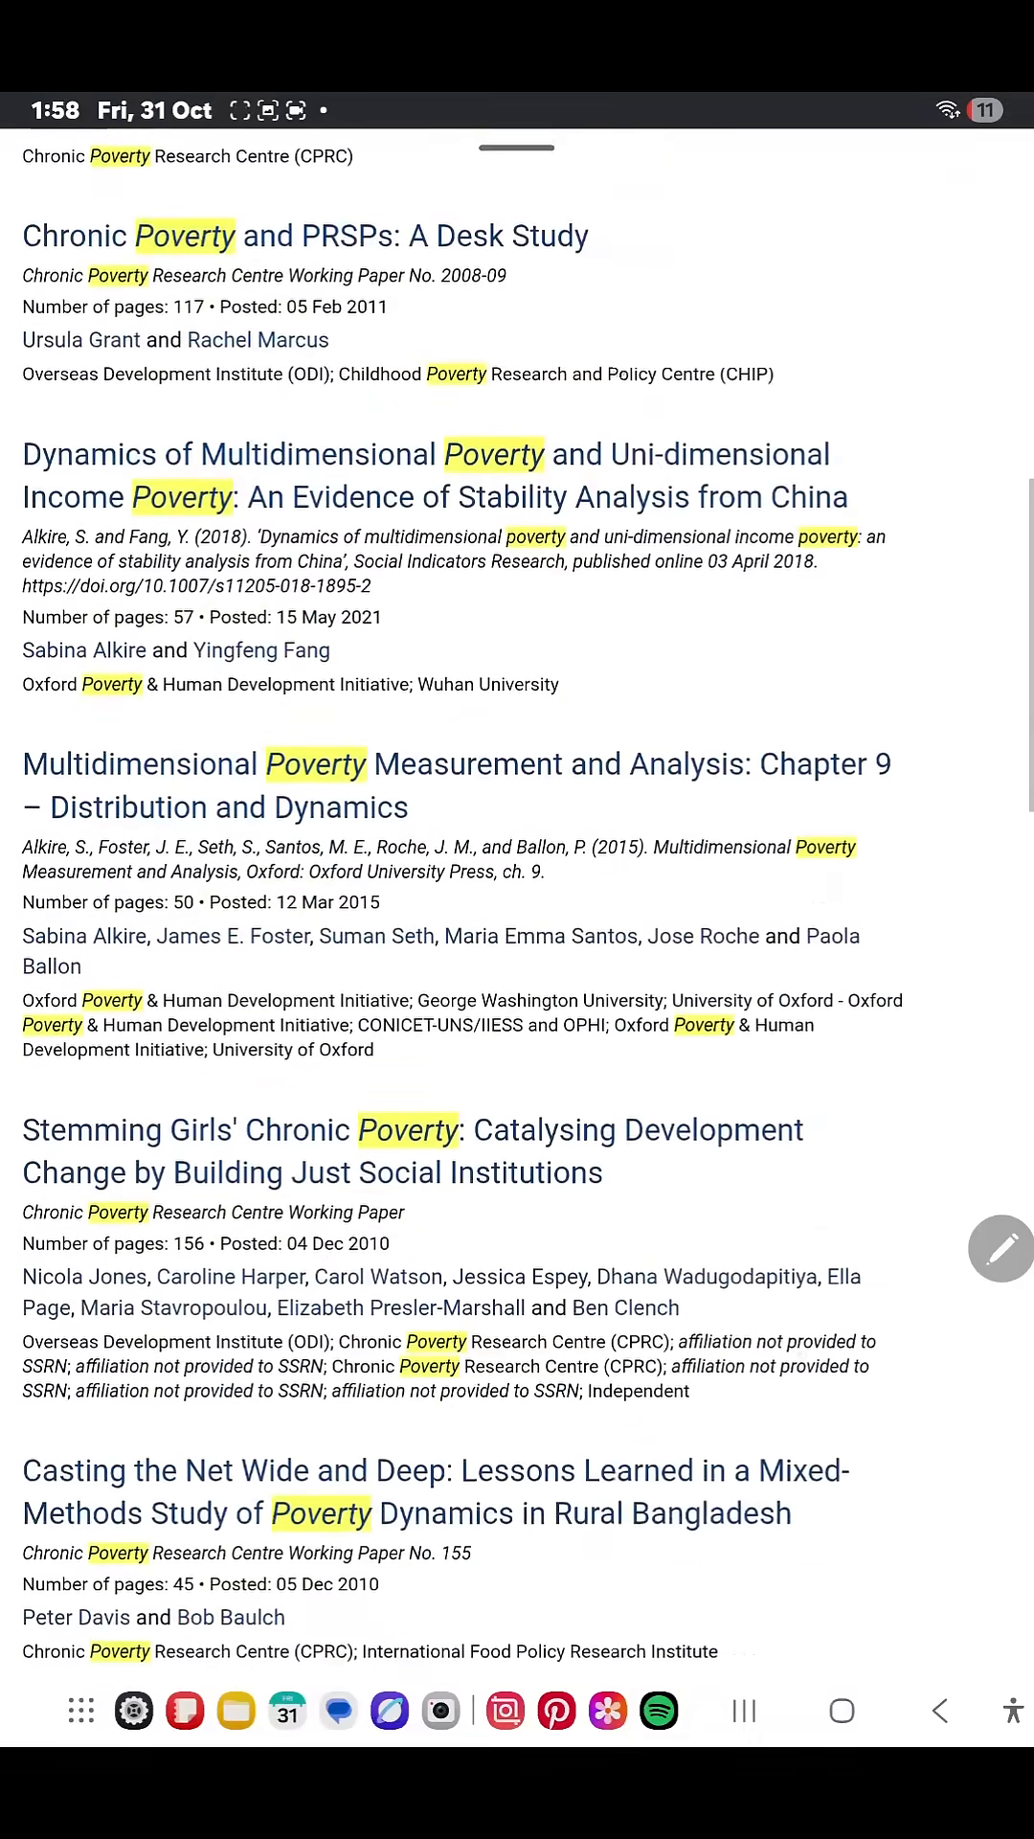
pyautogui.scroll(-3)
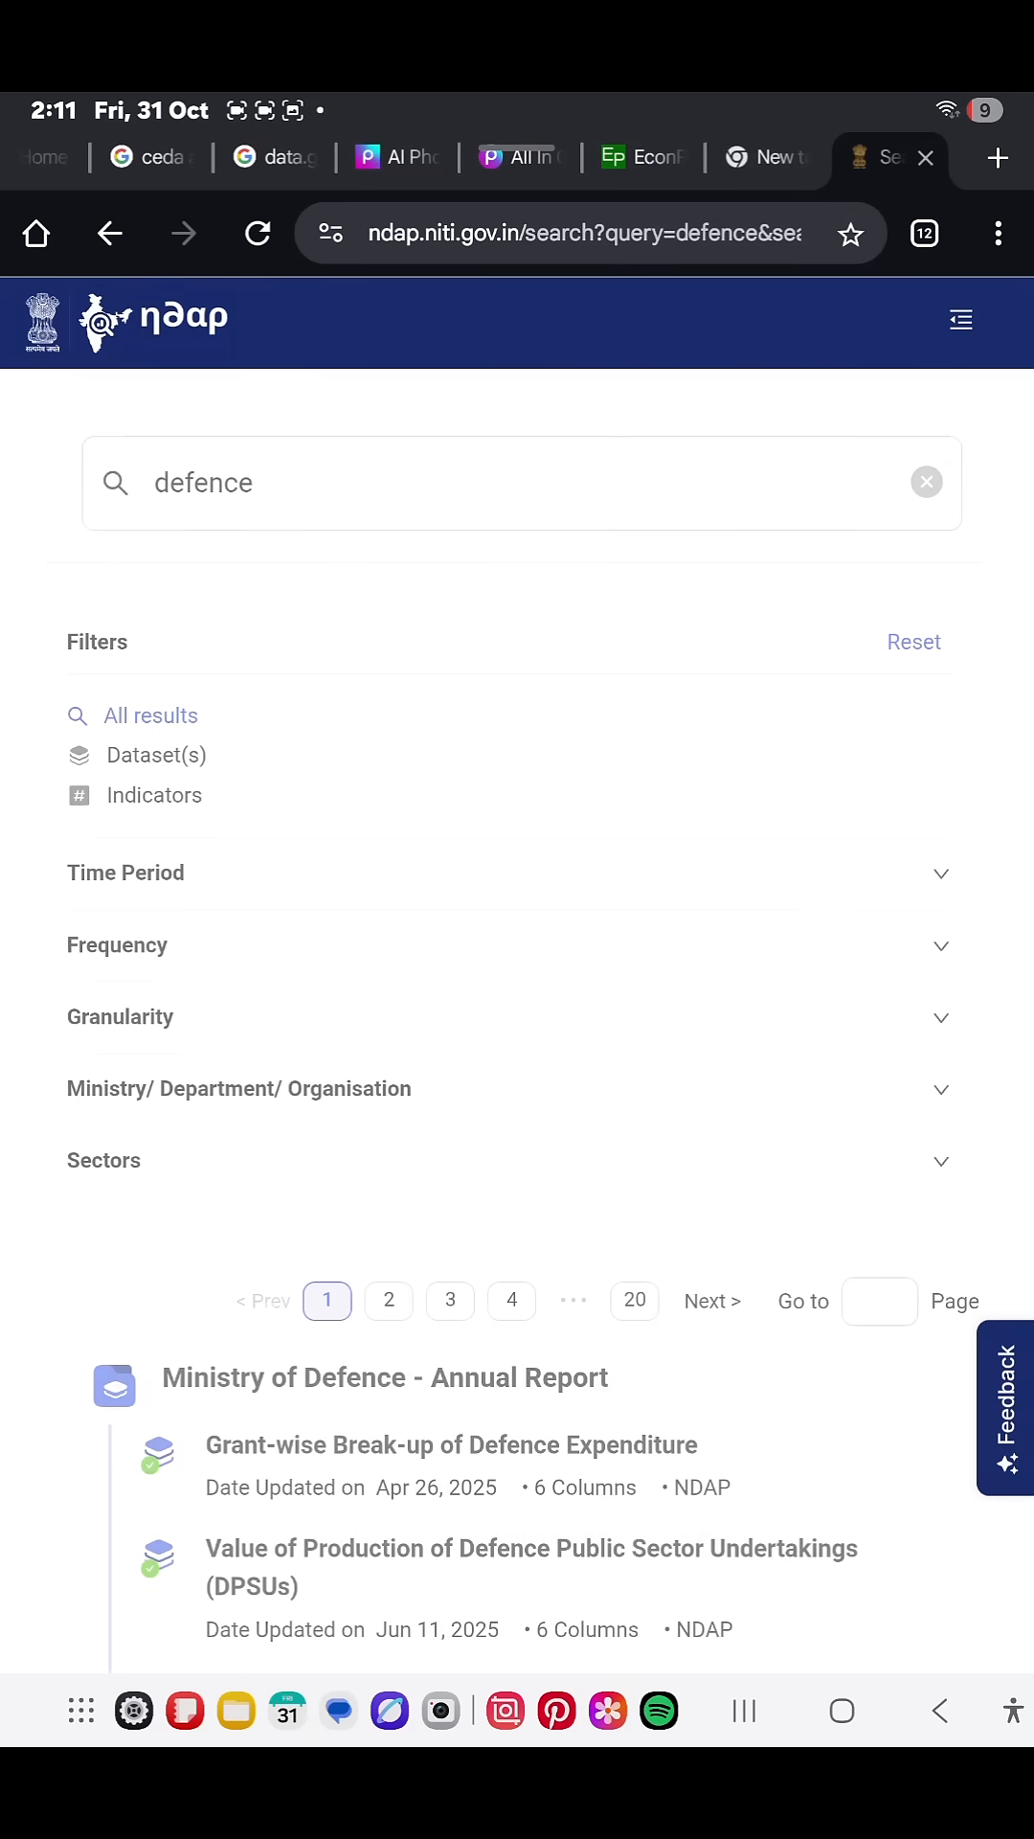
pyautogui.scroll(-3)
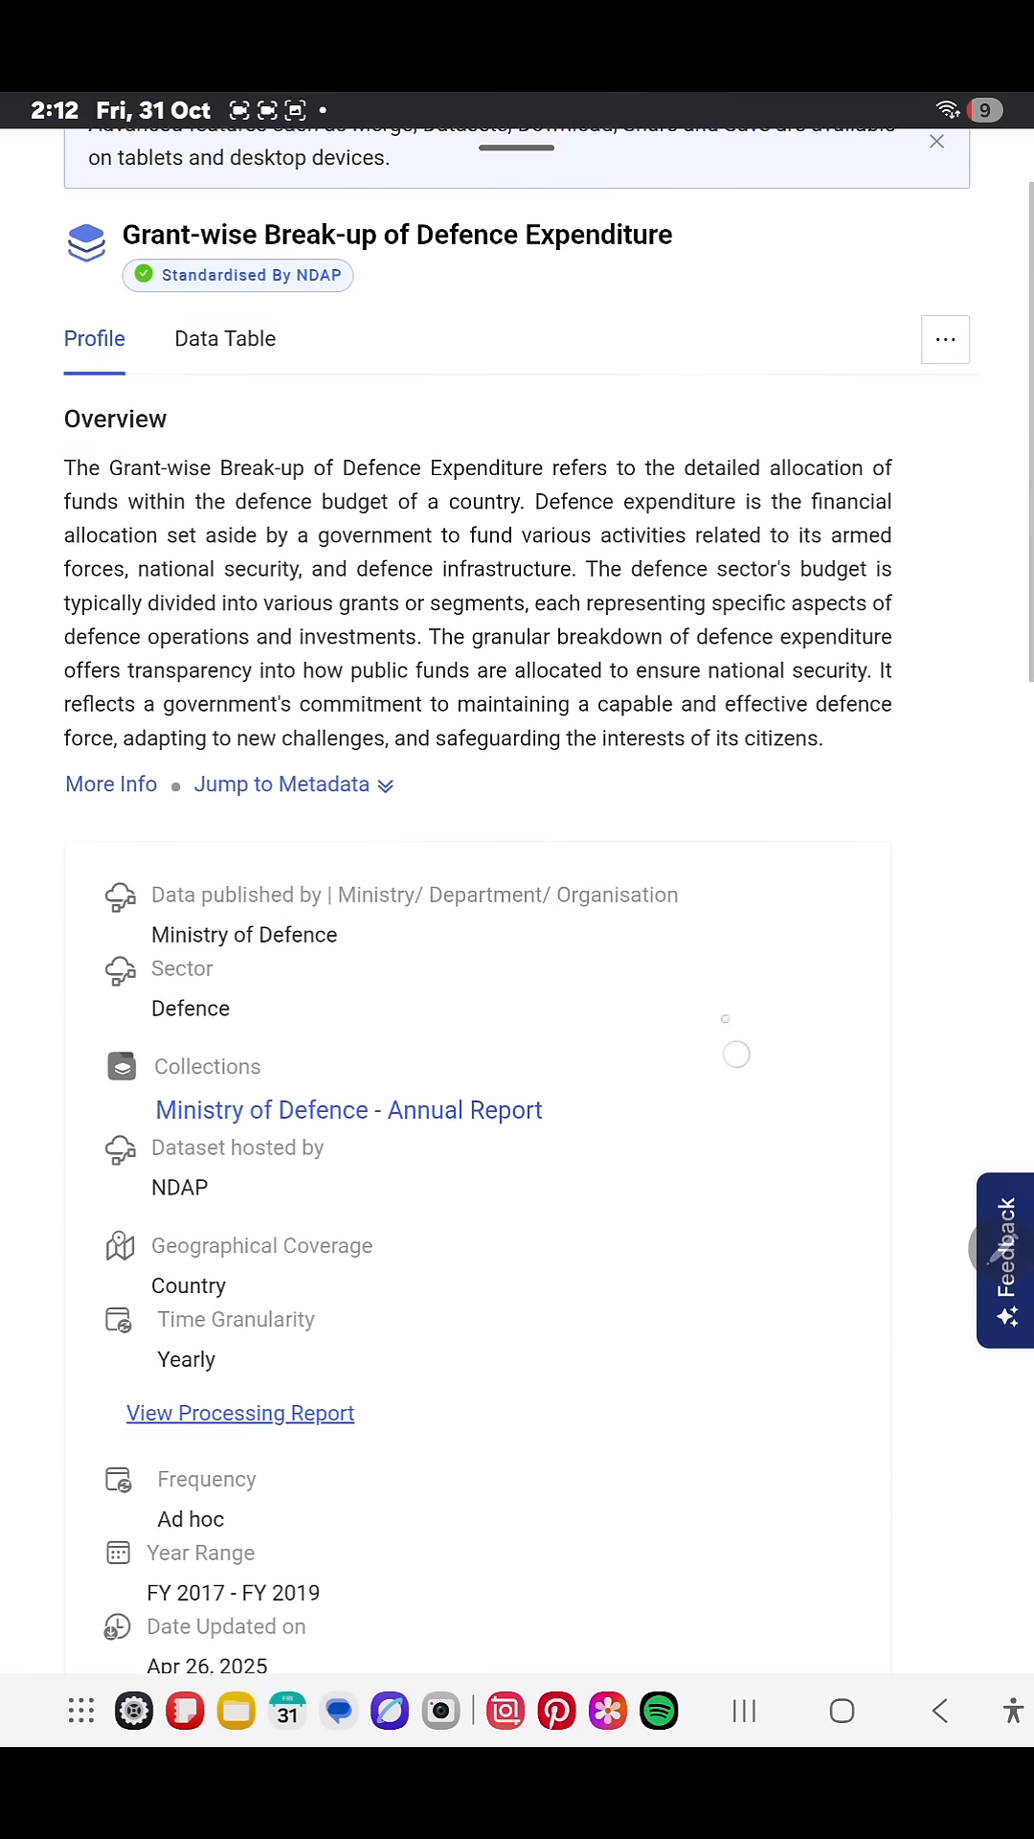
pyautogui.scroll(-3)
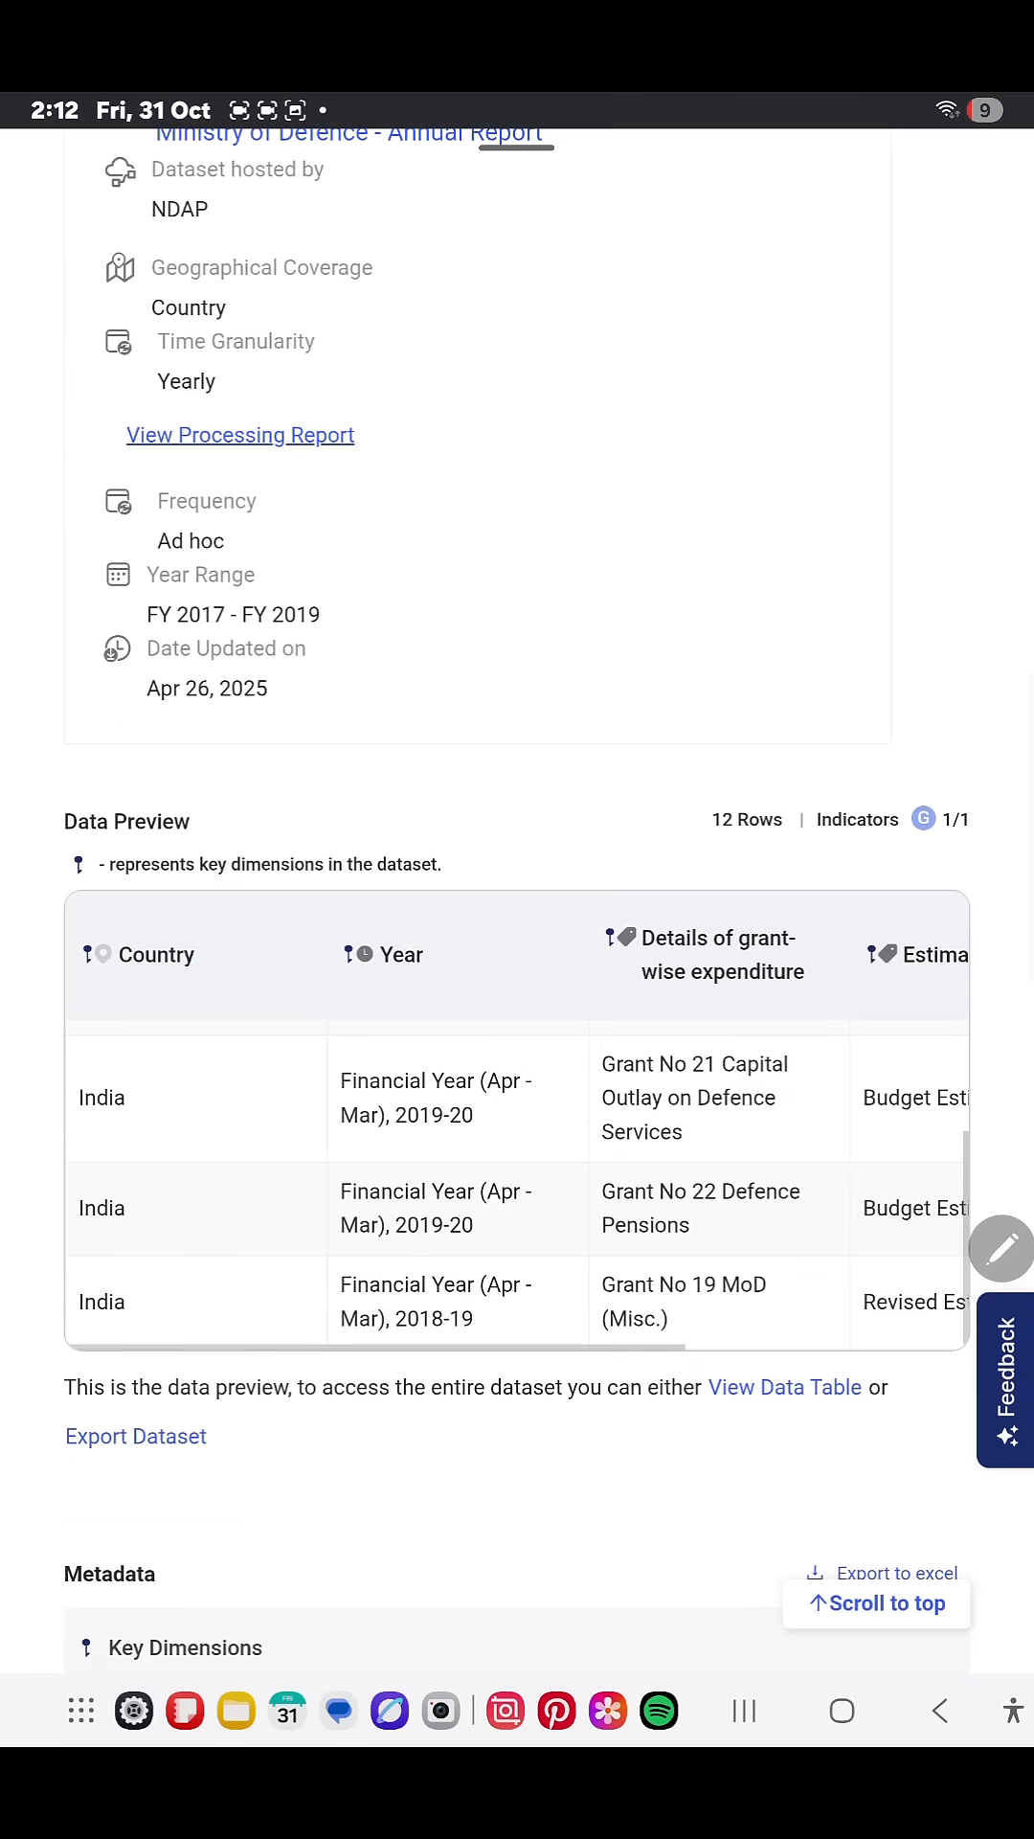